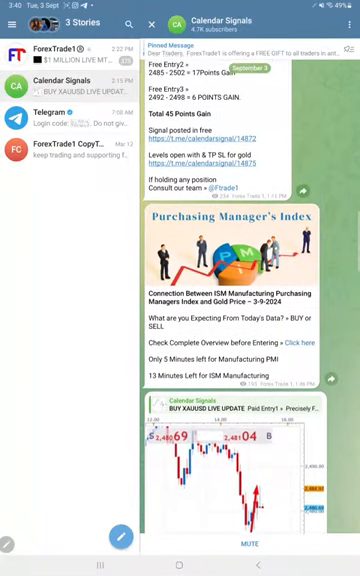
{"action": "scroll", "scroll_direction": "down", "scroll_amount": 3}
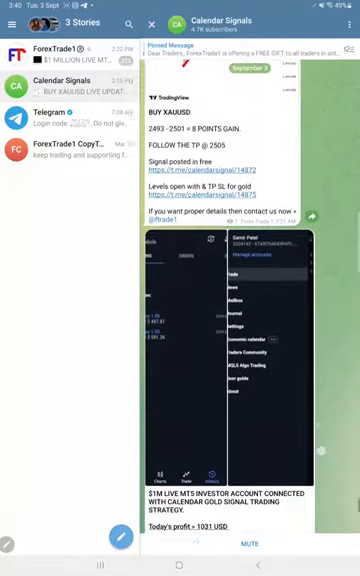
{"action": "scroll", "scroll_direction": "down", "scroll_amount": 3}
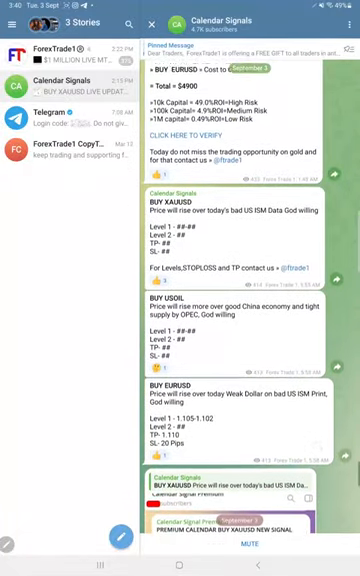
{"action": "scroll", "scroll_direction": "down", "scroll_amount": 3}
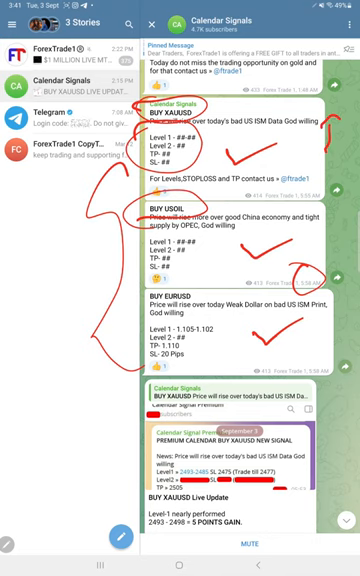
{"action": "scroll", "scroll_direction": "down", "scroll_amount": 3}
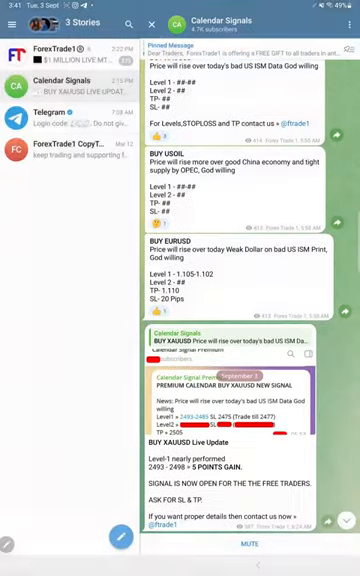
{"action": "scroll", "scroll_direction": "down", "scroll_amount": 3}
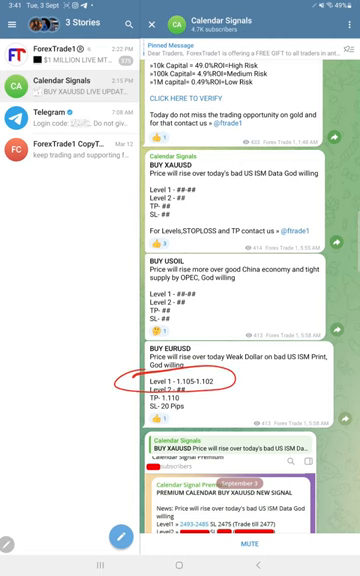
{"action": "scroll", "scroll_direction": "down", "scroll_amount": 3}
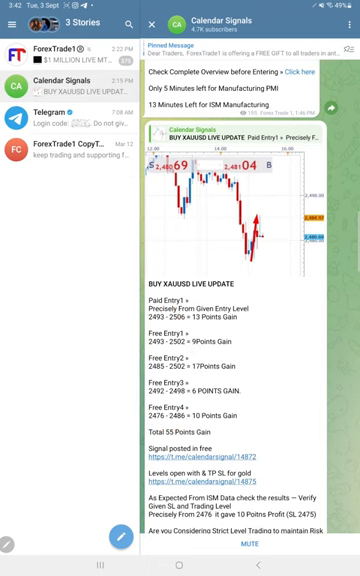
{"action": "scroll", "scroll_direction": "down", "scroll_amount": 3}
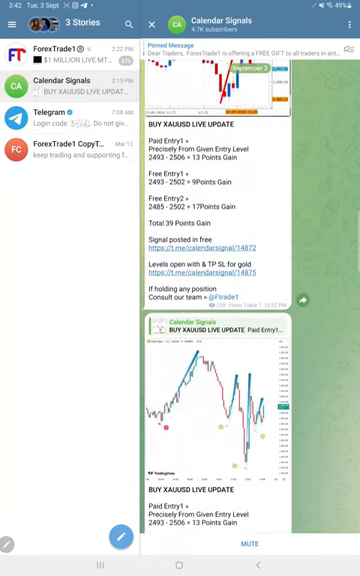
{"action": "scroll", "scroll_direction": "down", "scroll_amount": 3}
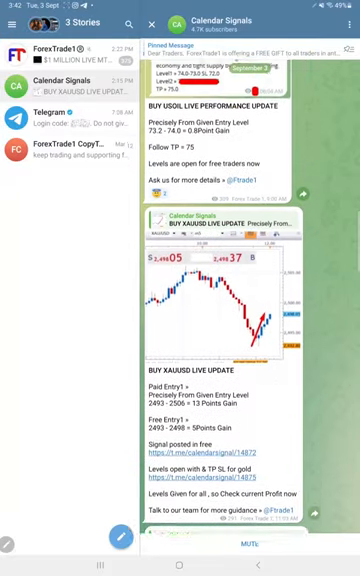
{"action": "scroll", "scroll_direction": "down", "scroll_amount": 3}
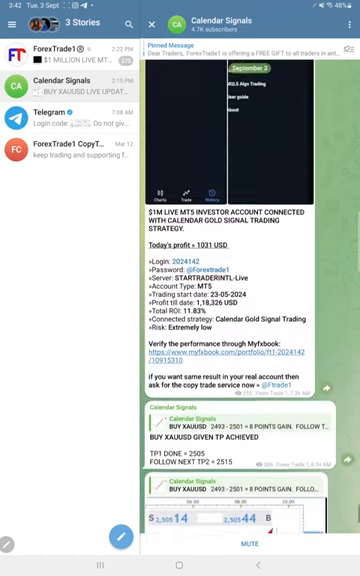
{"action": "scroll", "scroll_direction": "down", "scroll_amount": 3}
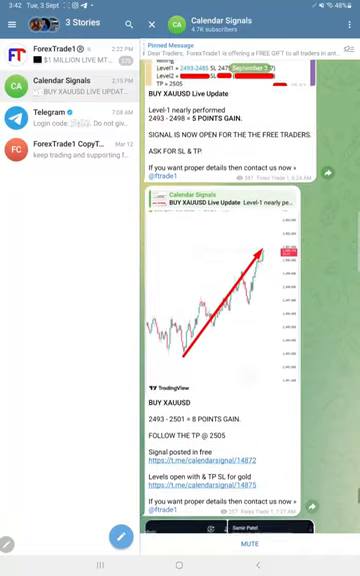
{"action": "scroll", "scroll_direction": "down", "scroll_amount": 3}
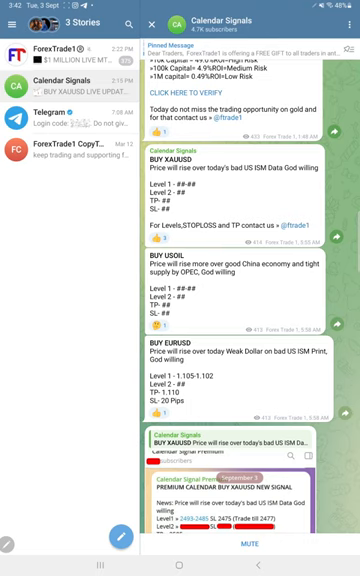
{"action": "scroll", "scroll_direction": "down", "scroll_amount": 3}
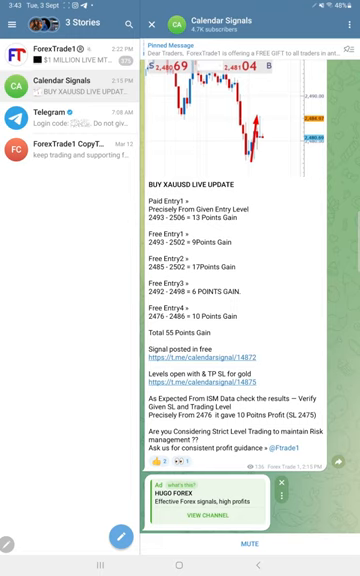
{"action": "scroll", "scroll_direction": "down", "scroll_amount": 3}
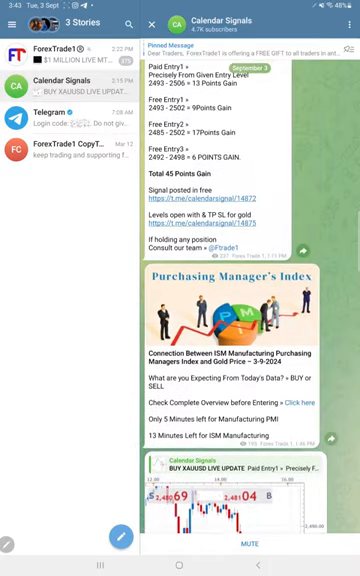